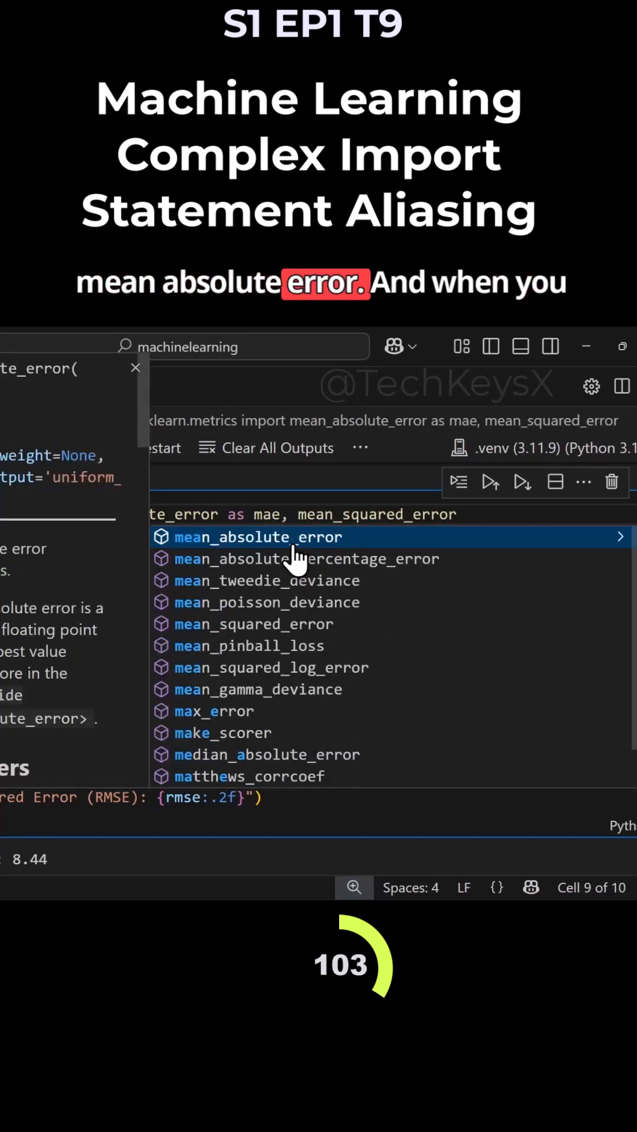
click(257, 536)
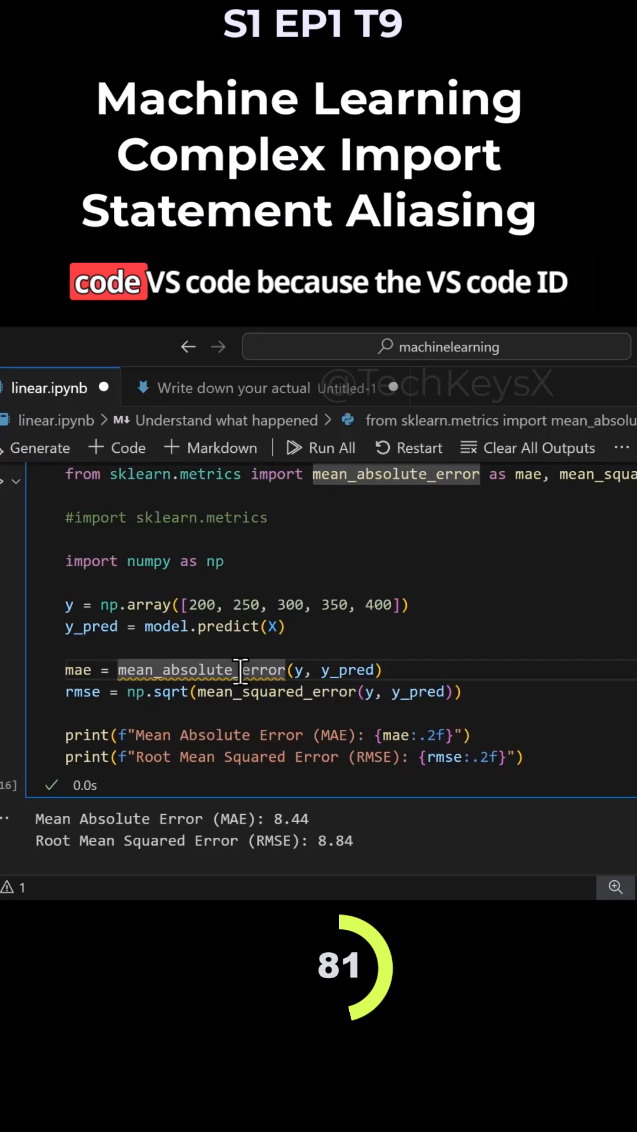